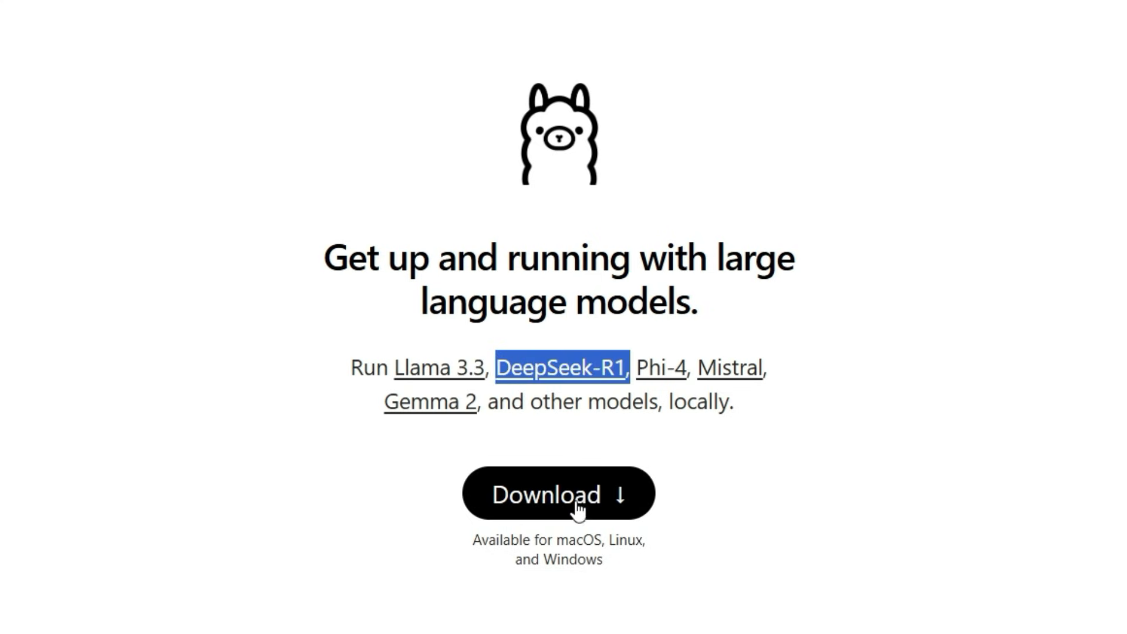
# Step: Download the Windows installer OllamaSetup.exe from the Ollama download page
pyautogui.click(556, 493)
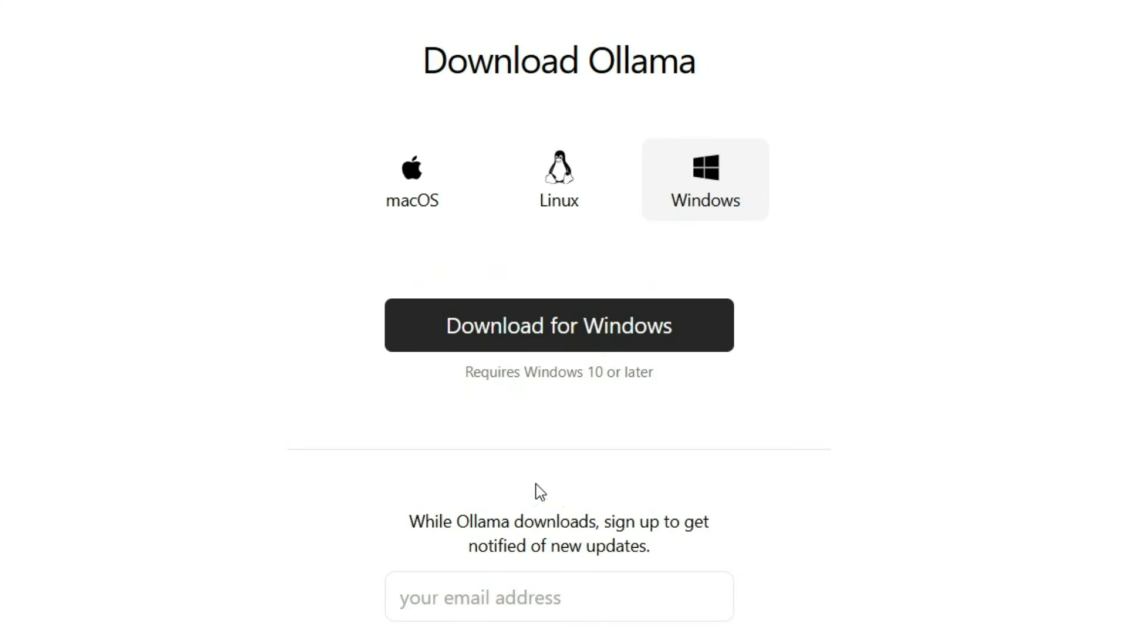
pyautogui.moveTo(558, 180)
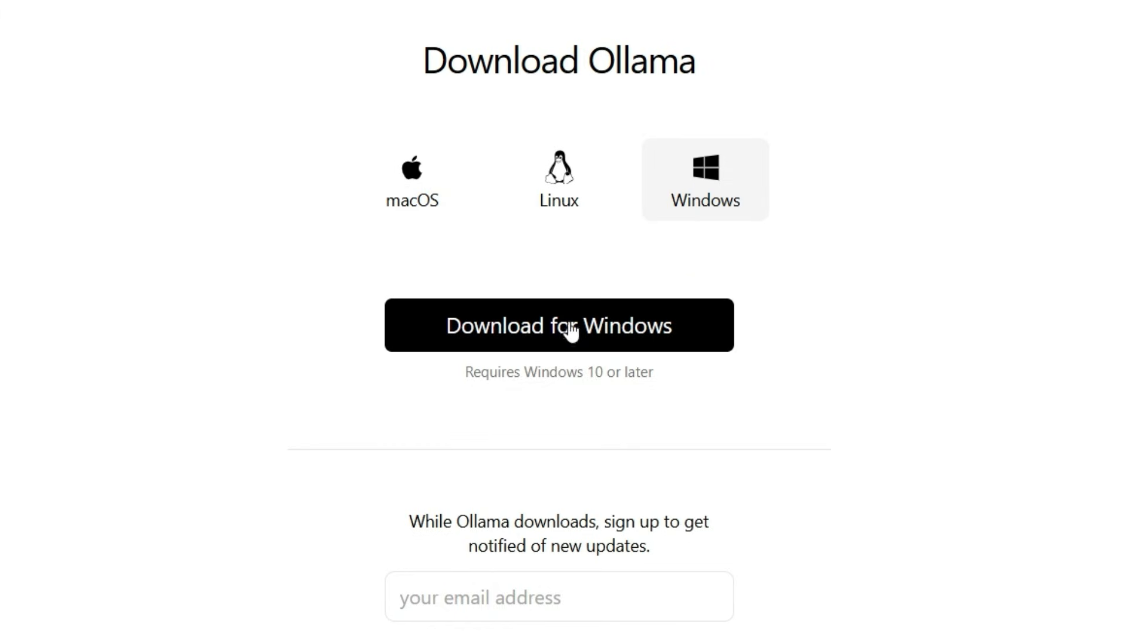
pyautogui.moveTo(579, 337)
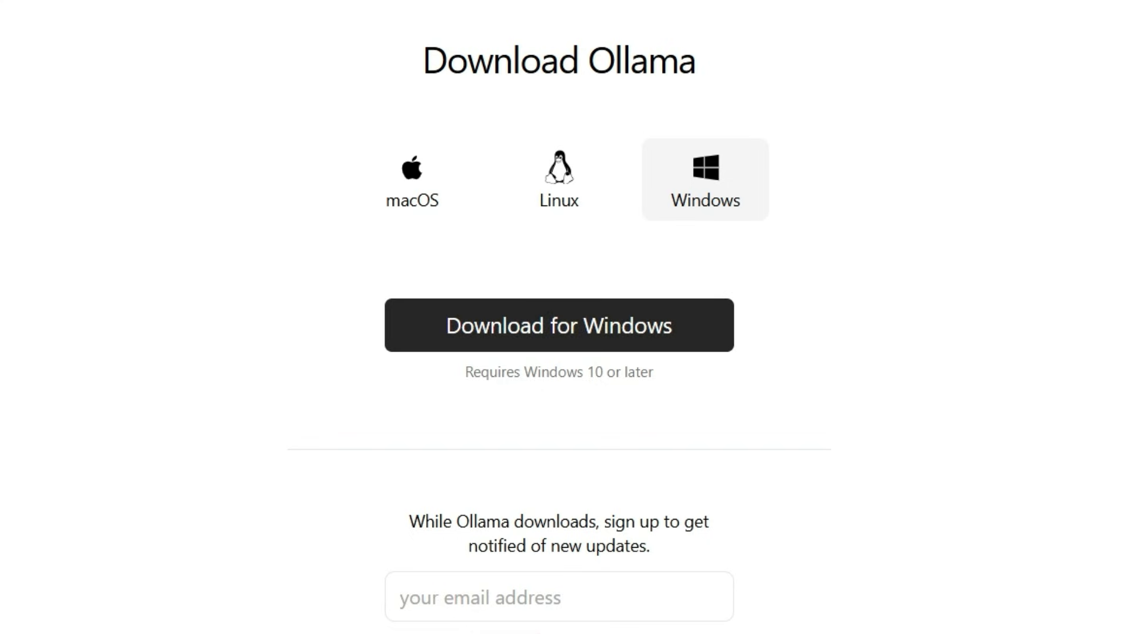
pyautogui.click(558, 324)
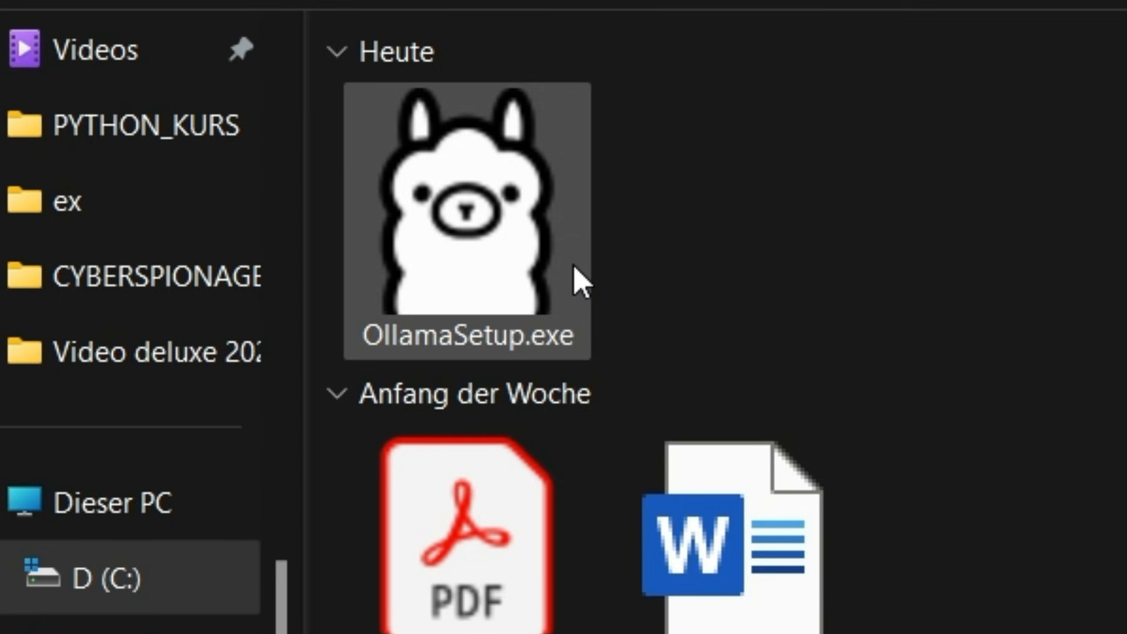
# Step: Run OllamaSetup.exe and let it automatically close the running Ollama applications
pyautogui.doubleClick(467, 209)
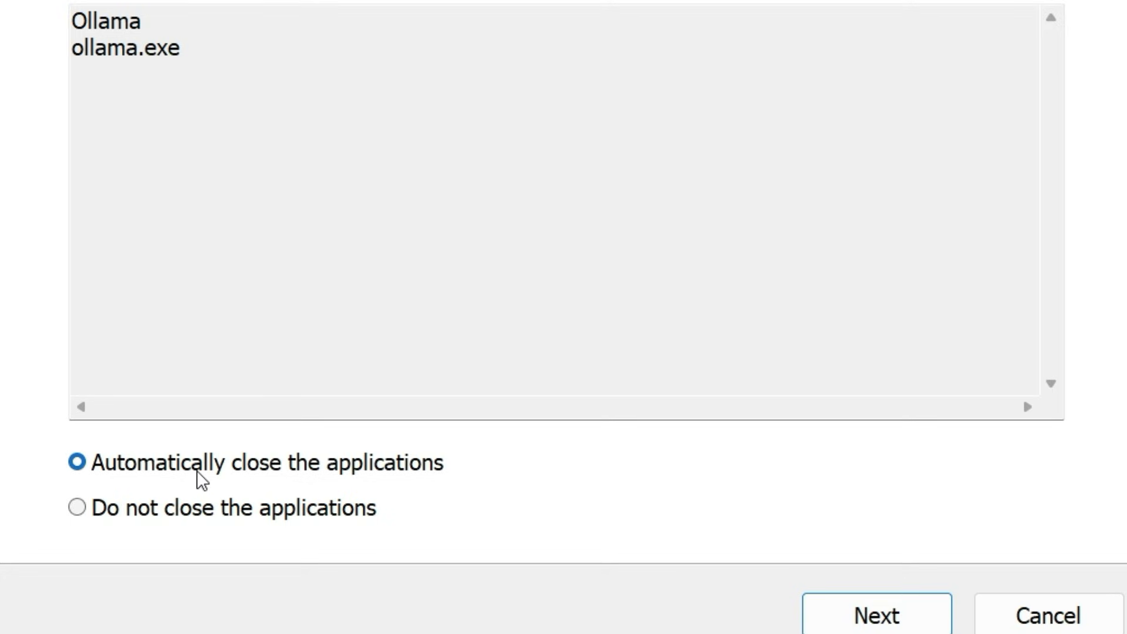
pyautogui.click(876, 614)
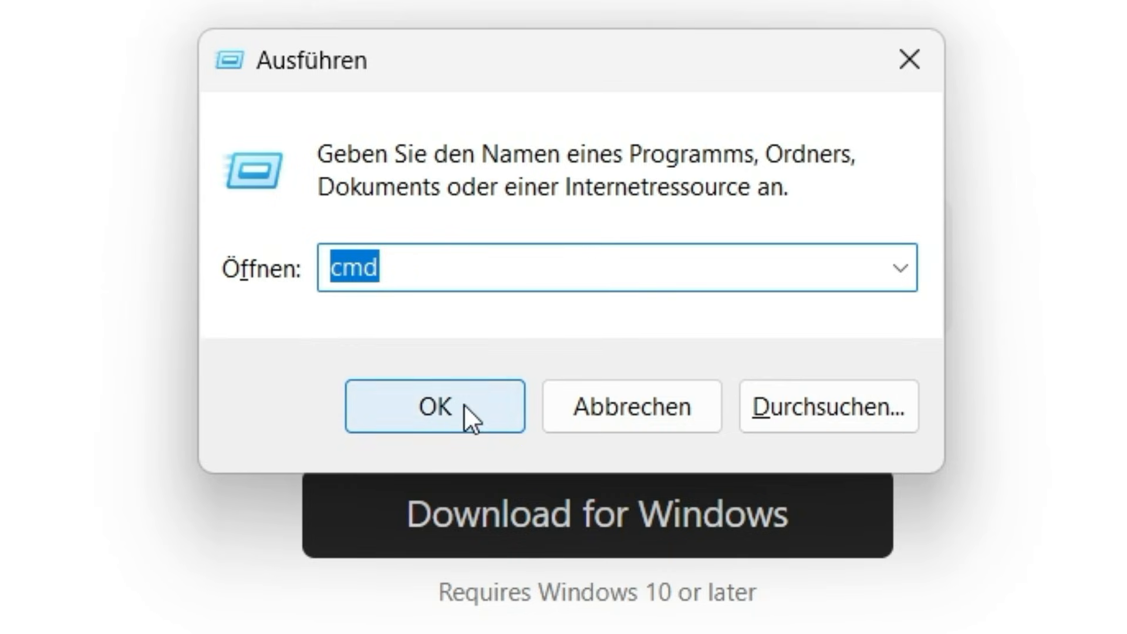
# Step: Launch a command prompt from the Run dialog with cmd
pyautogui.click(434, 407)
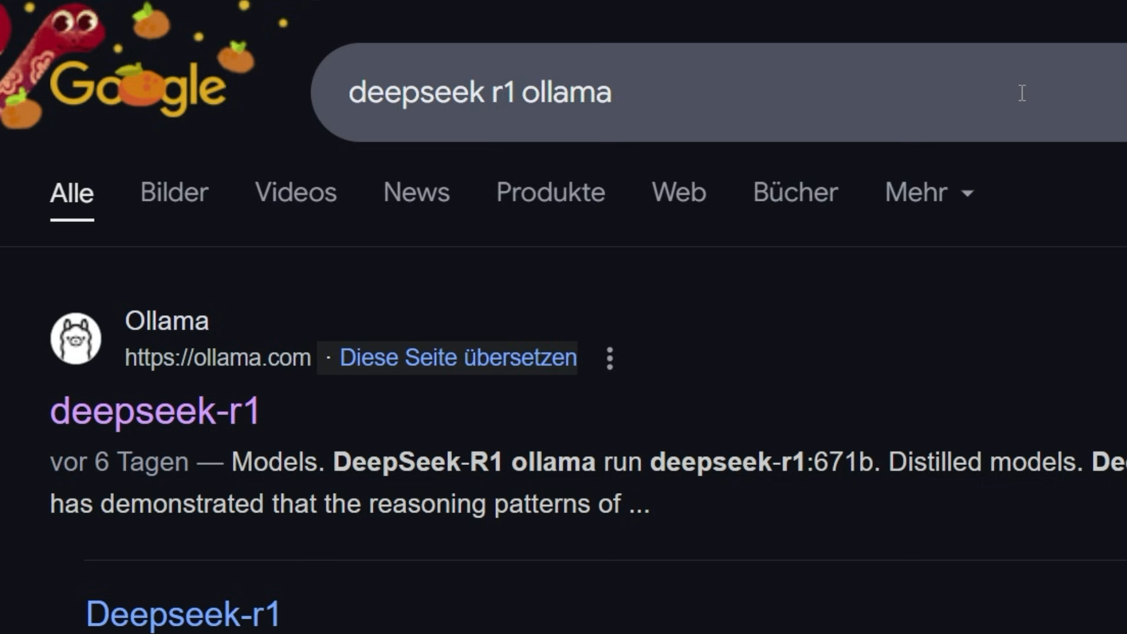
# Step: Open Ollama's deepseek-r1 page, review its model sizes, and copy the 'ollama run deepseek-r1' command
pyautogui.click(614, 91)
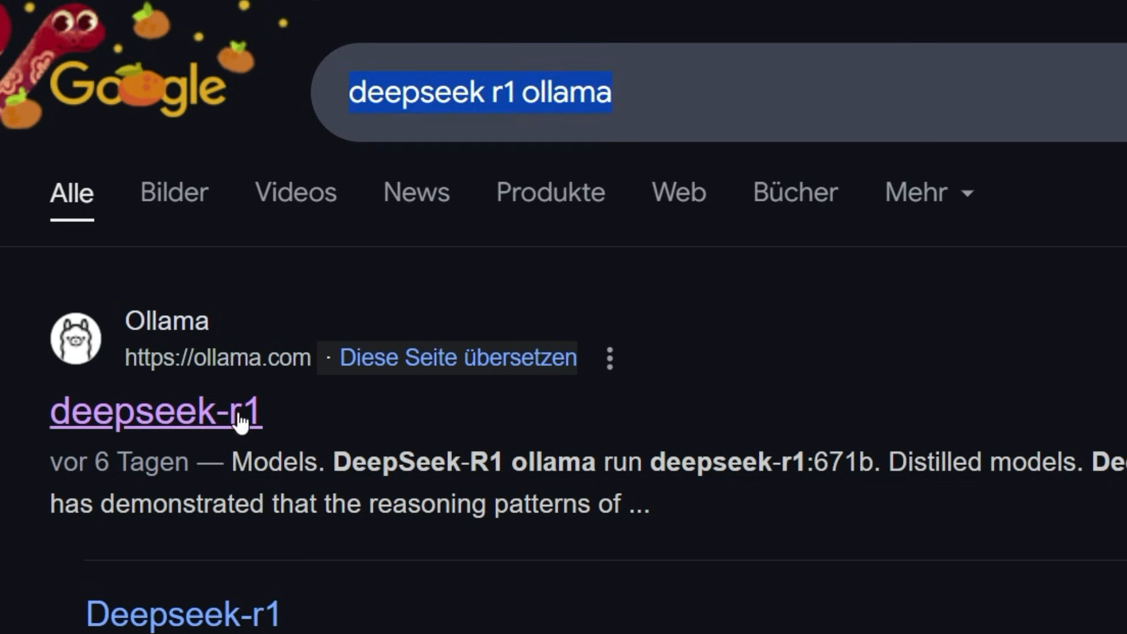
pyautogui.click(155, 413)
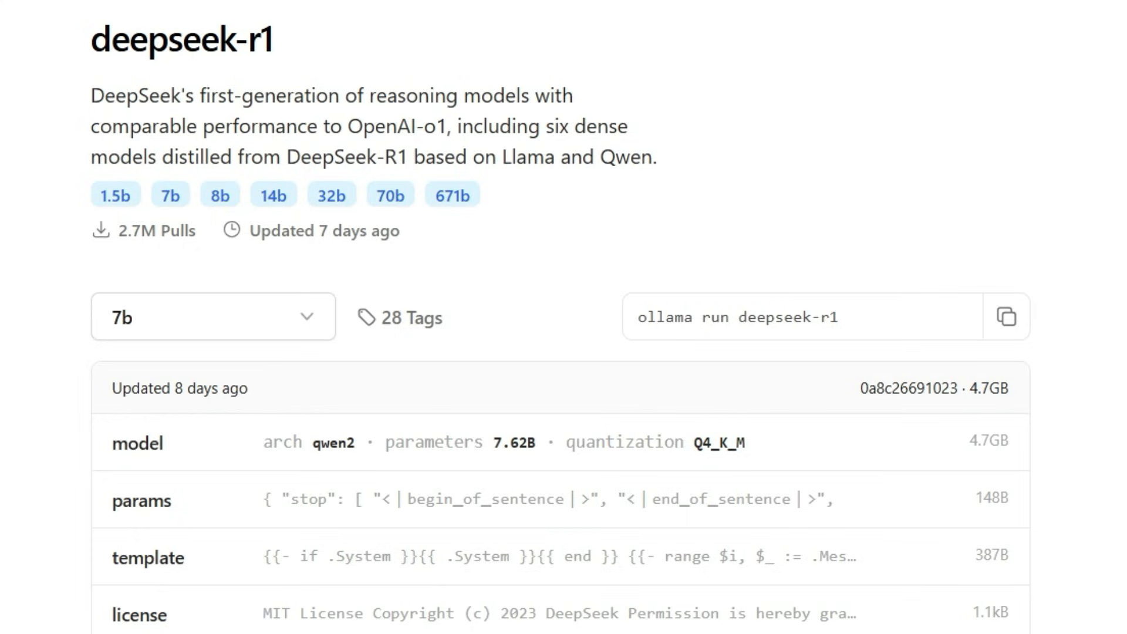
pyautogui.click(212, 316)
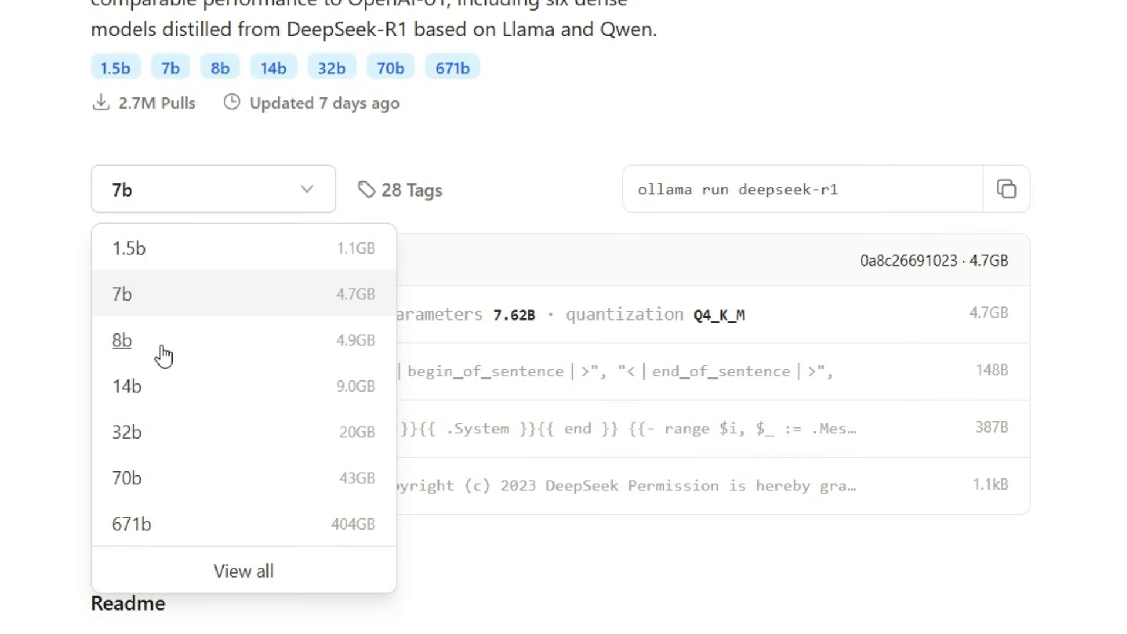
pyautogui.moveTo(179, 523)
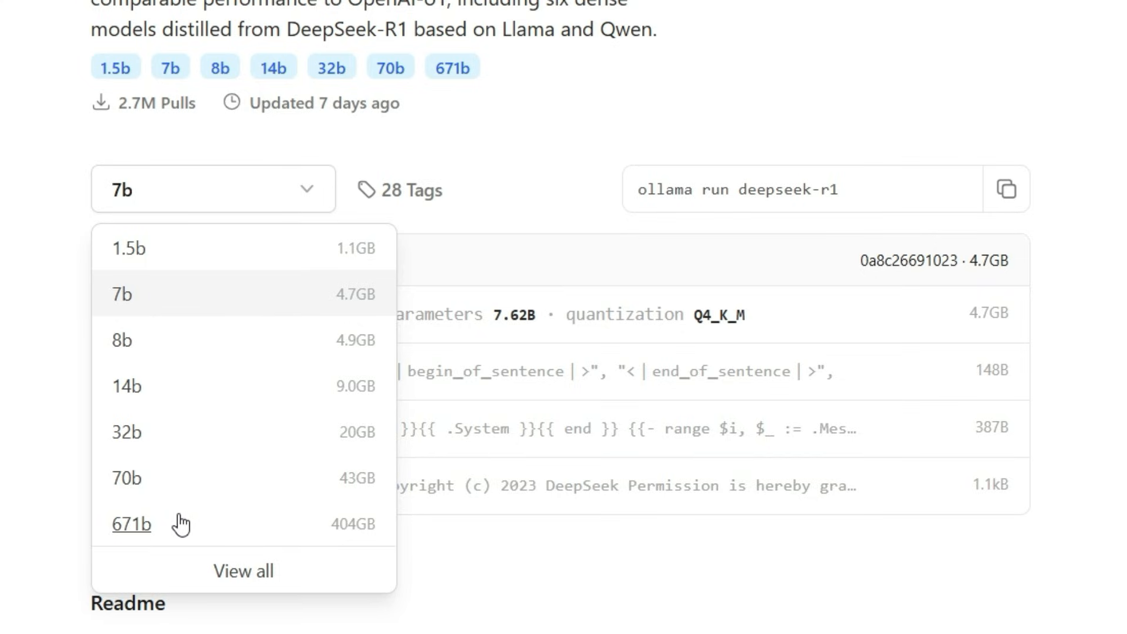
pyautogui.moveTo(182, 524)
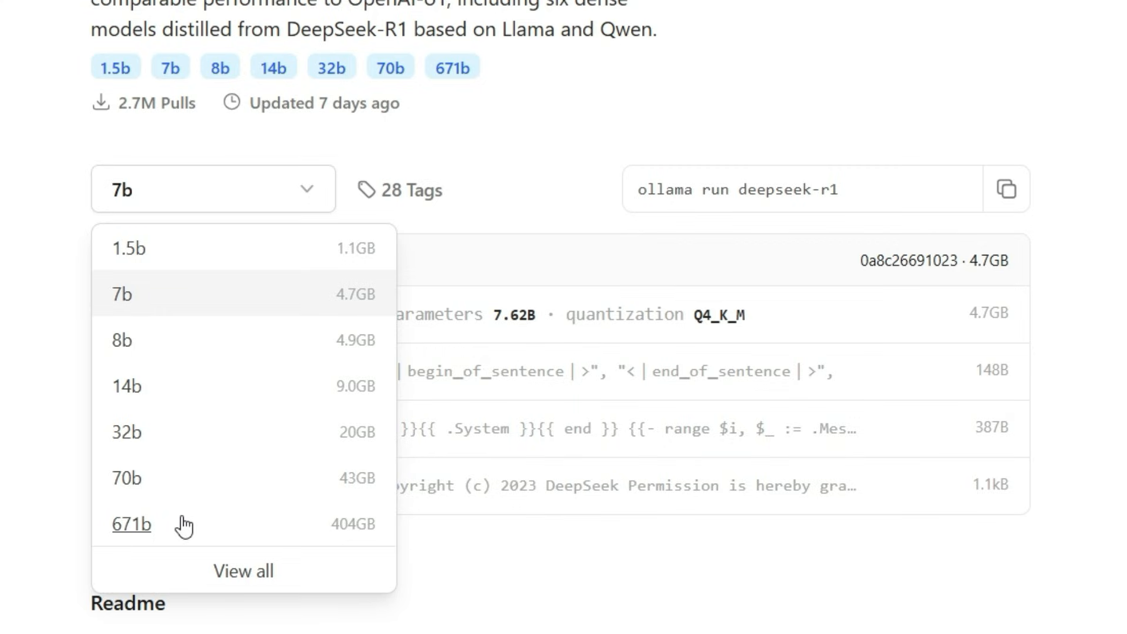
pyautogui.moveTo(176, 305)
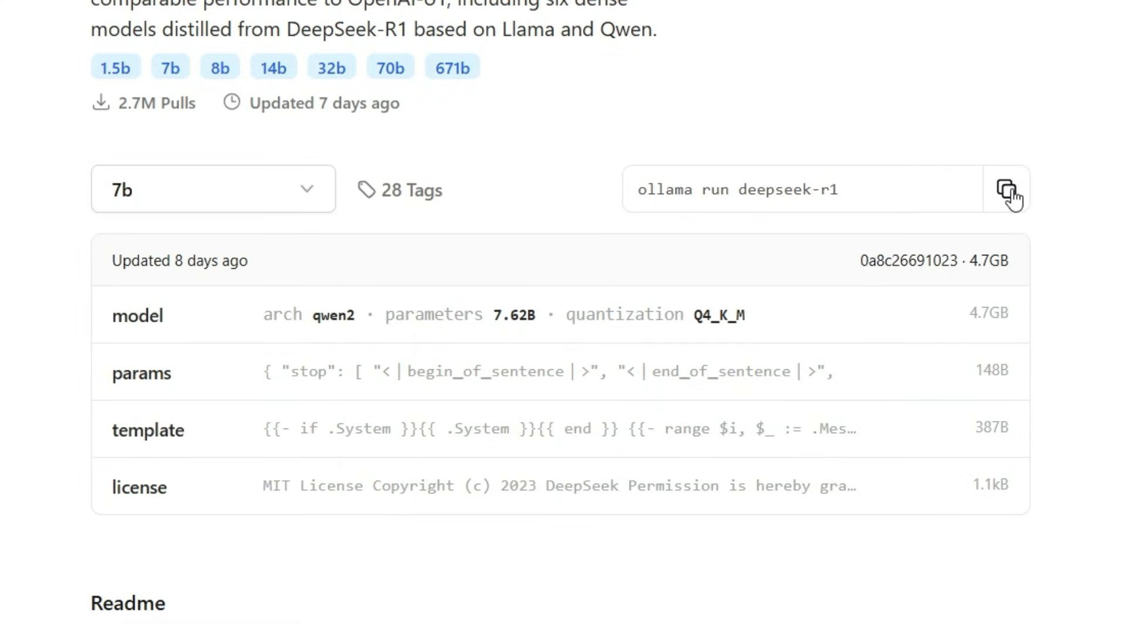
pyautogui.click(1006, 190)
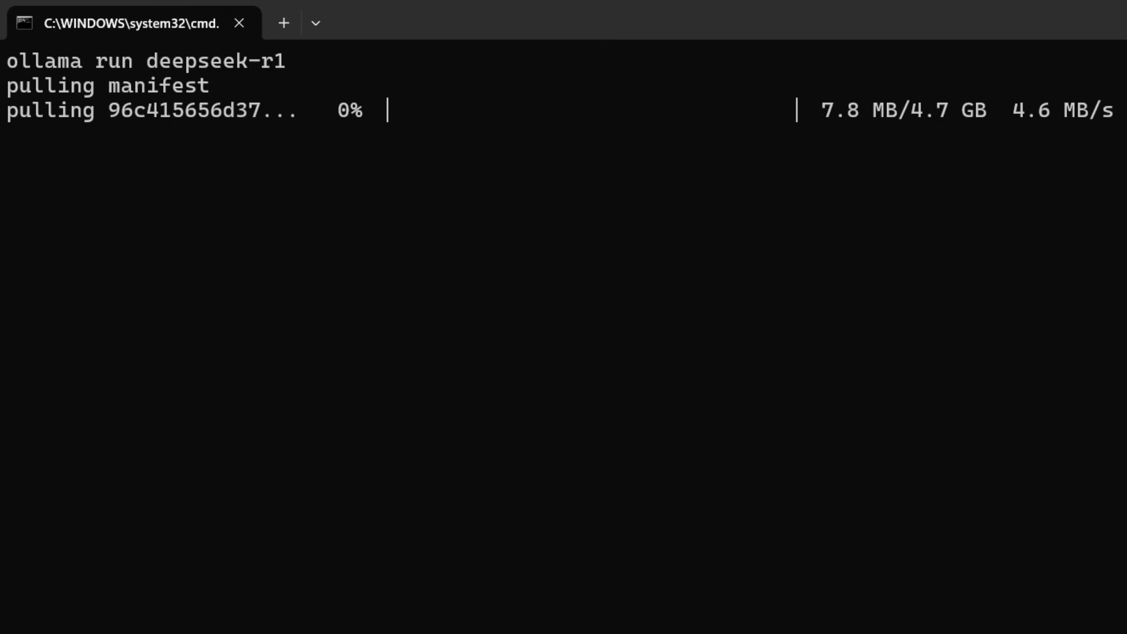
# Step: Run 'ollama run deepseek-r1' in cmd so the 4.7 GB model starts pulling
pyautogui.doubleClick(129, 86)
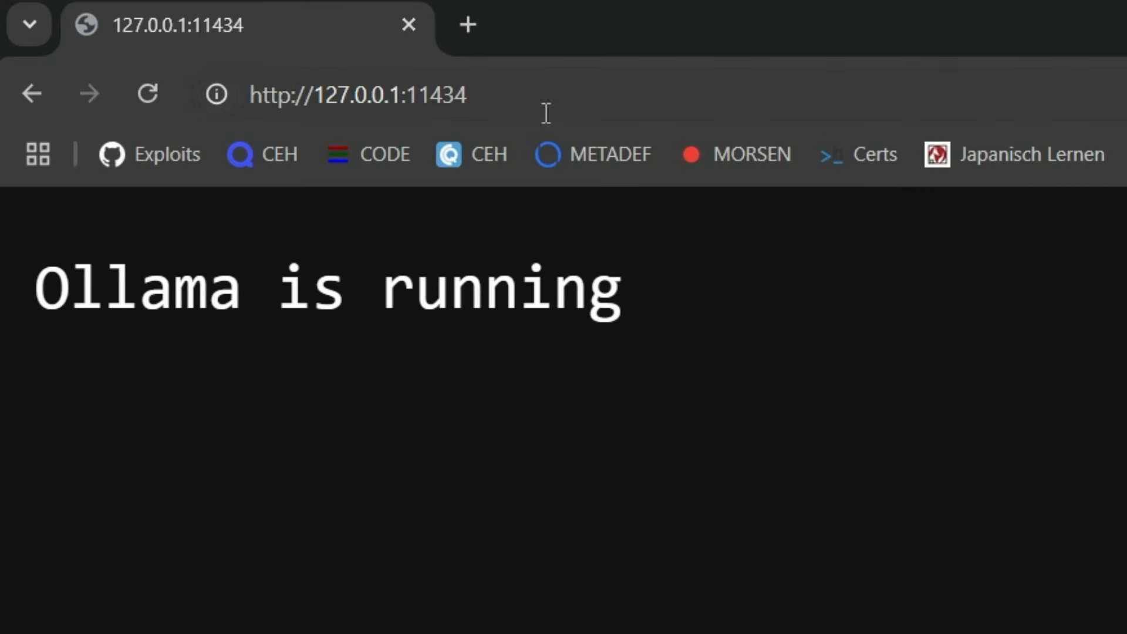
pyautogui.click(360, 94)
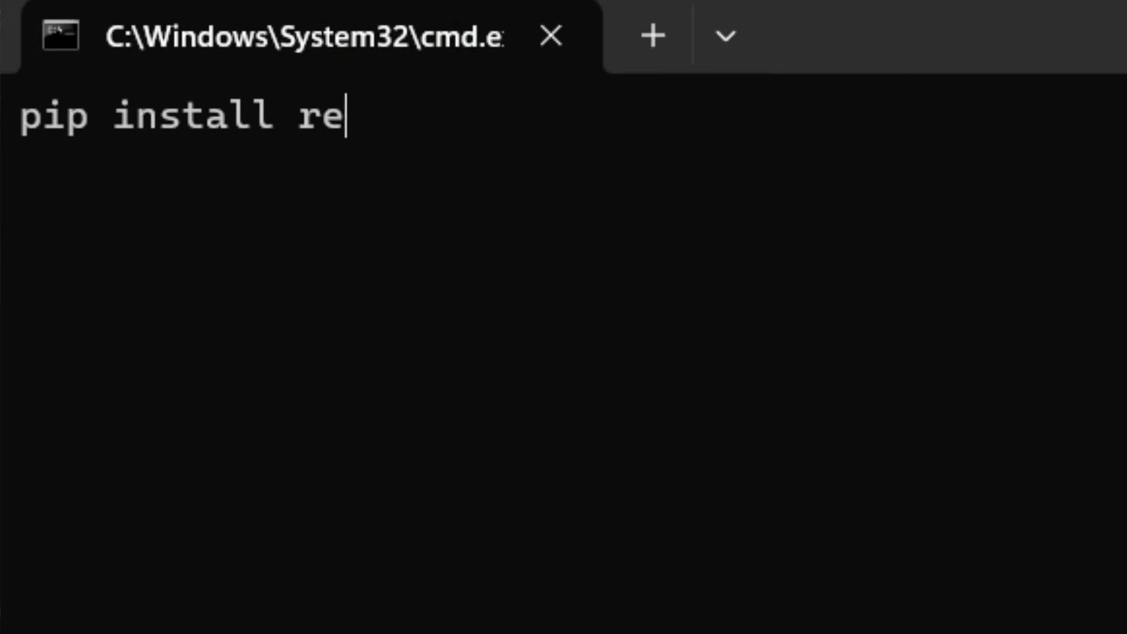
# Step: Install the Python requests package with 'pip install requests'
pyautogui.write('quests, json')
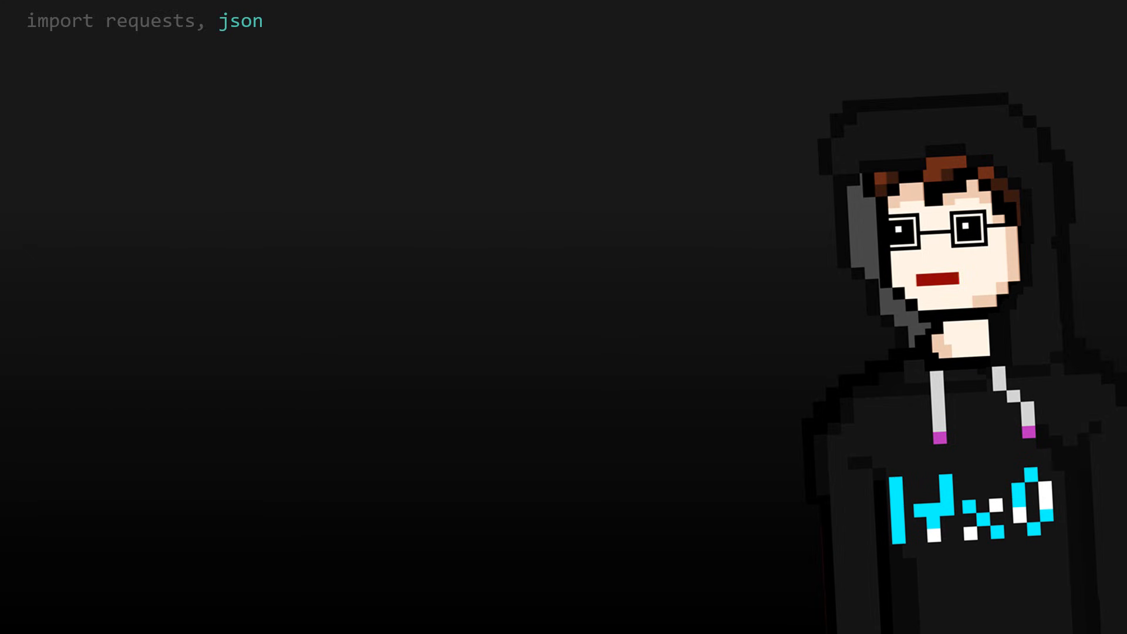
# Step: Write the main block with an empty conversation list and a loop appending each user prompt to it
pyautogui.write('if __name__ == "__main__":')
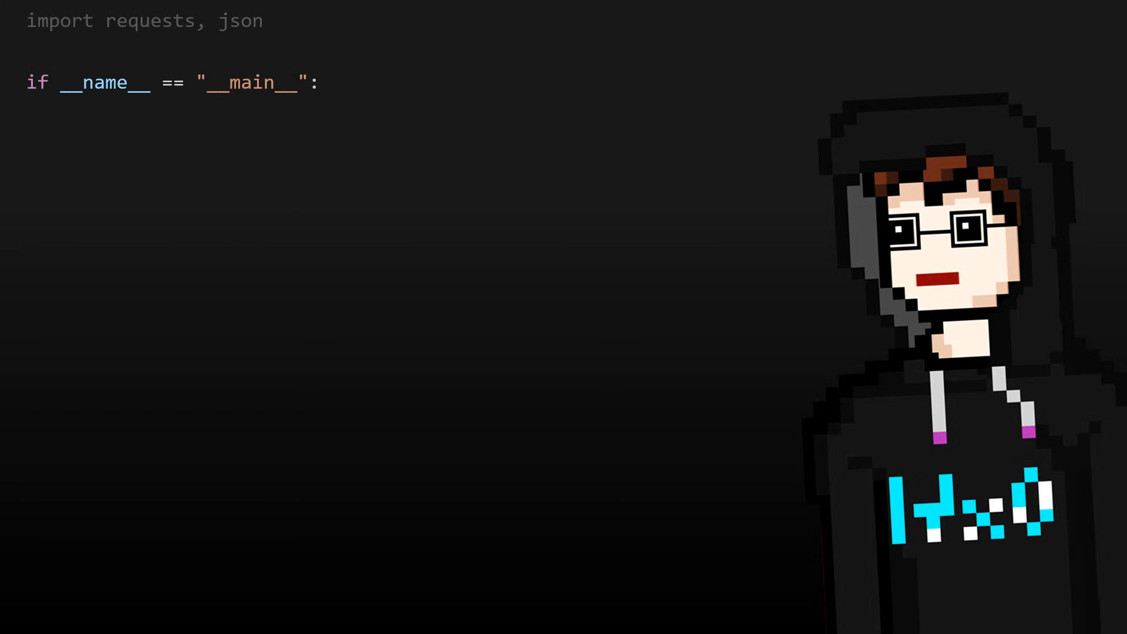
pyautogui.write('conversation = []')
pyautogui.write('while (          input(">: ")) != "exit":')
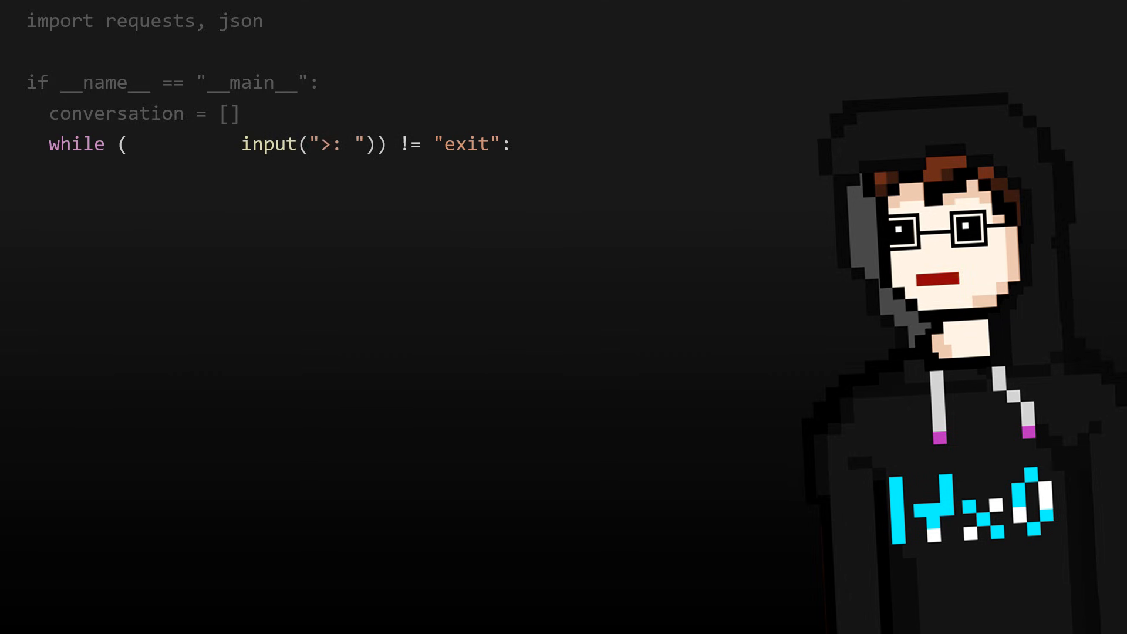
pyautogui.write('prompt :=')
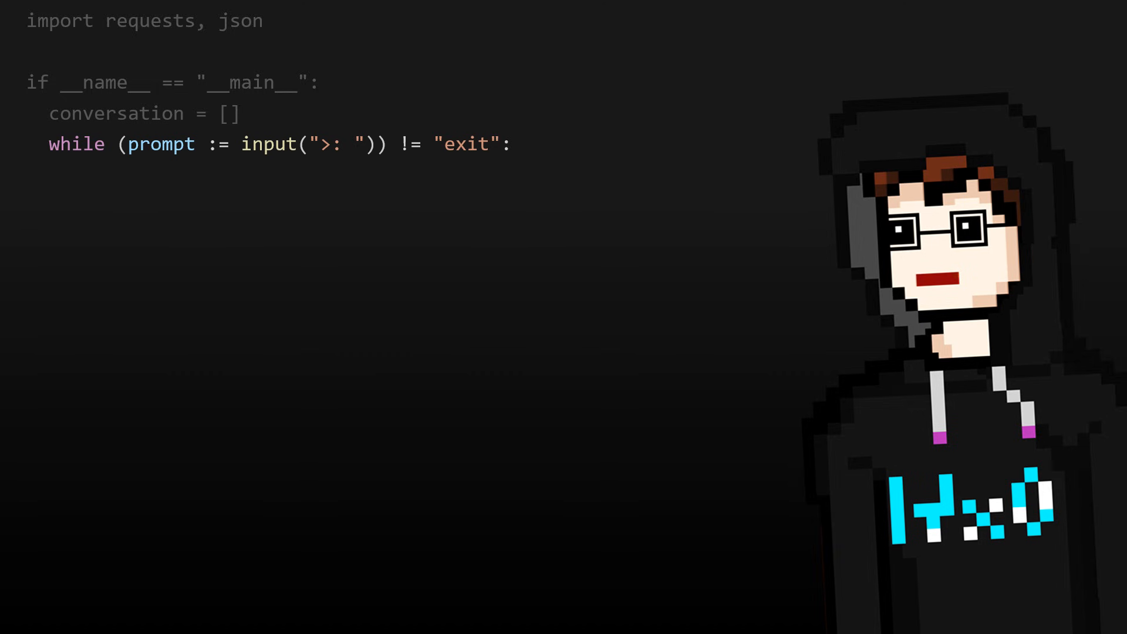
pyautogui.write('{"role": "user", "content": prompt}')
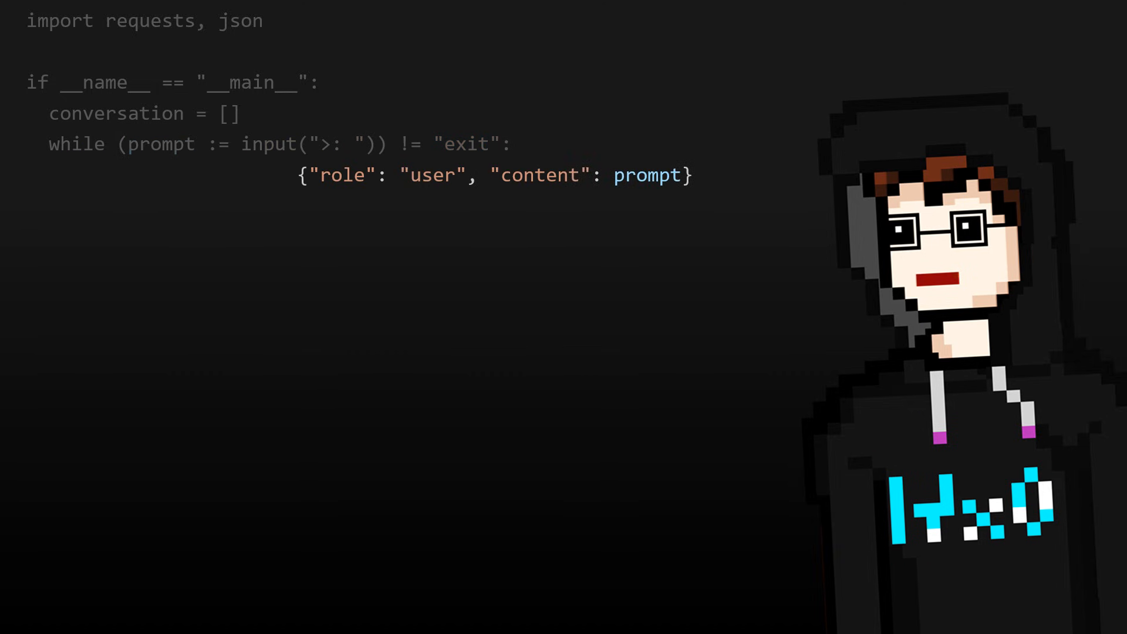
pyautogui.write('conversation.append(')
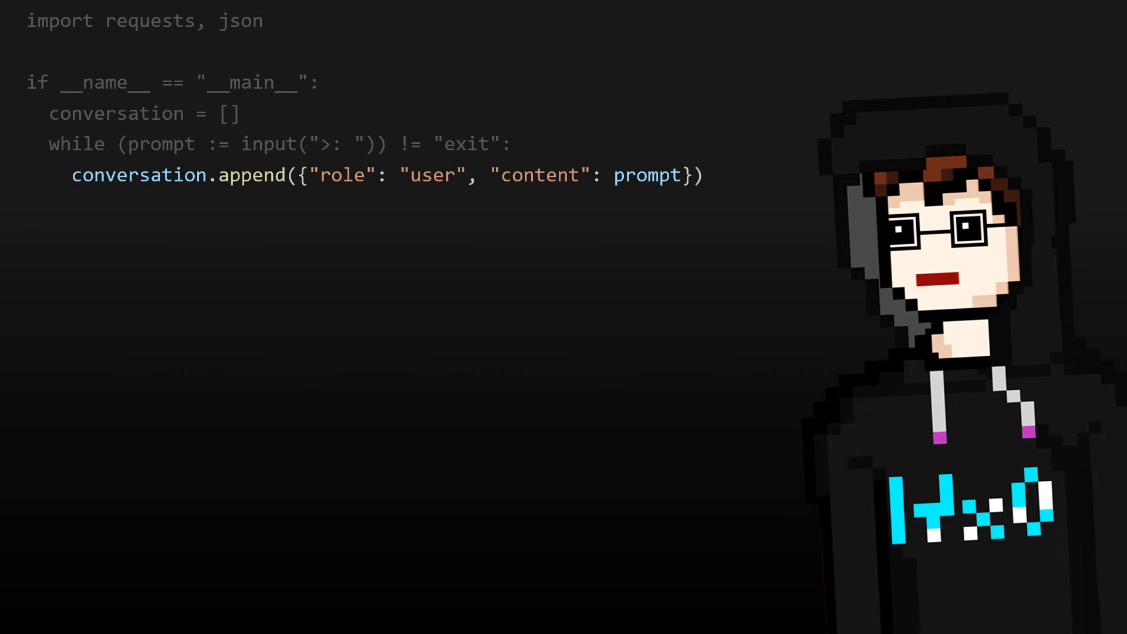
# Step: Build the data dict with model deepseek-r1, messages conversation, stream False, and start the localhost:11434 url
pyautogui.write('data = {')
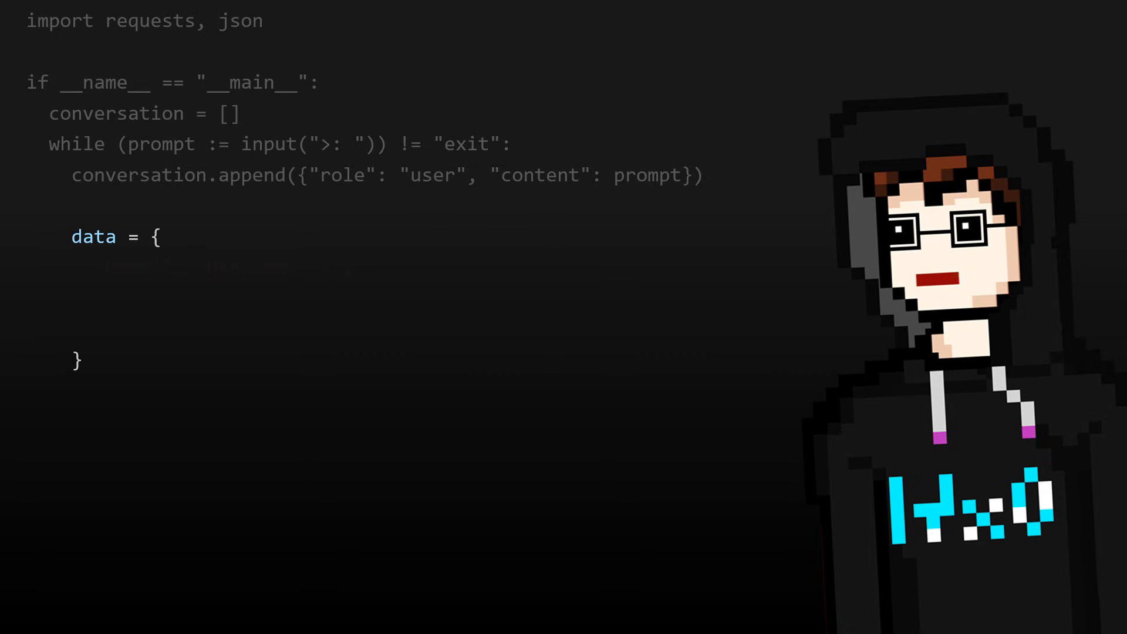
pyautogui.write('"model": "deepseek-r1",')
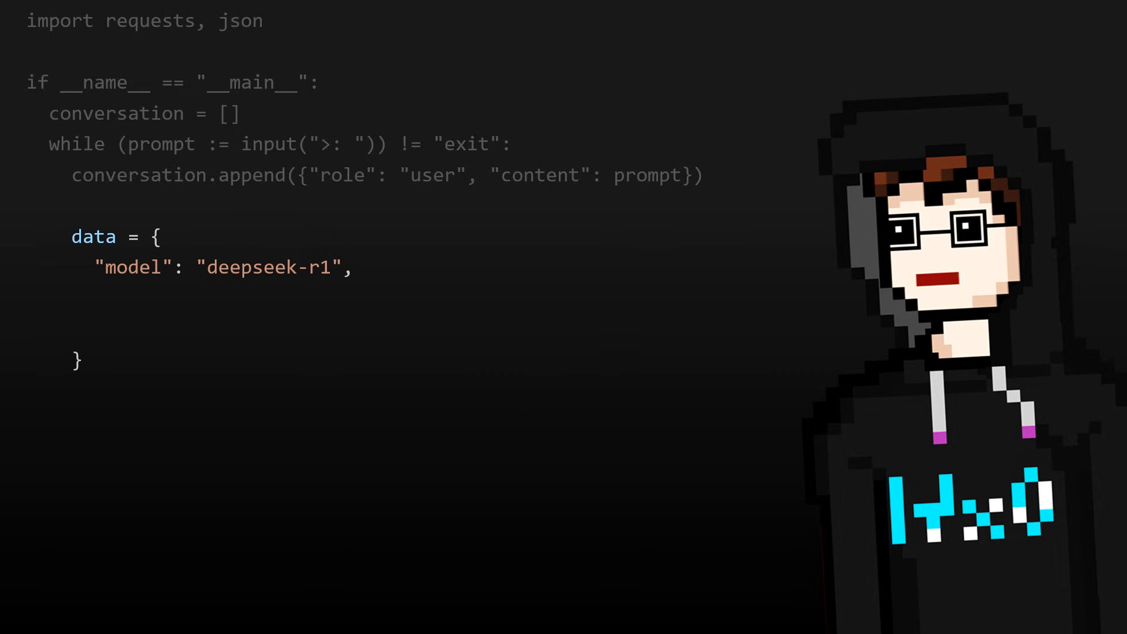
pyautogui.write('"messages": conversation,')
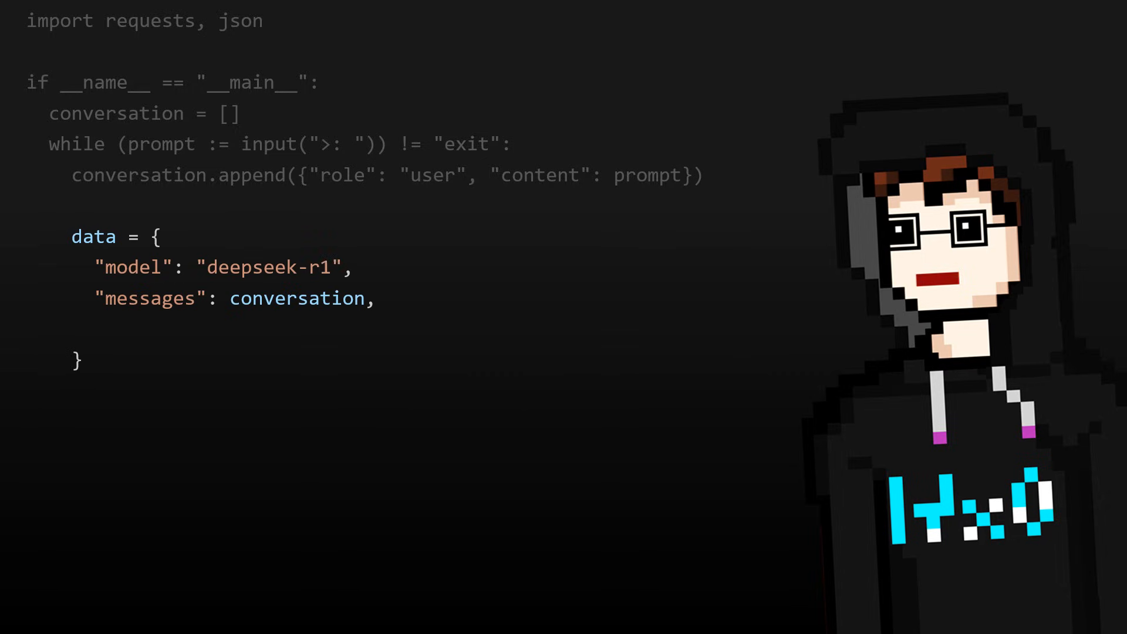
pyautogui.write('"stream": False')
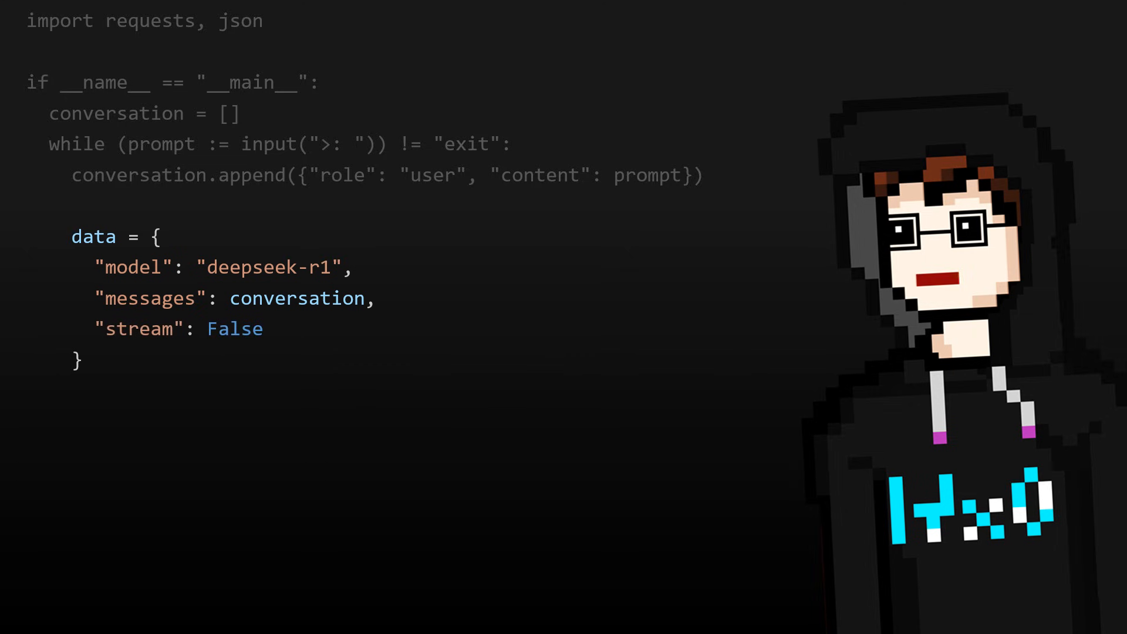
pyautogui.write('url = "http://localhost:11434"')
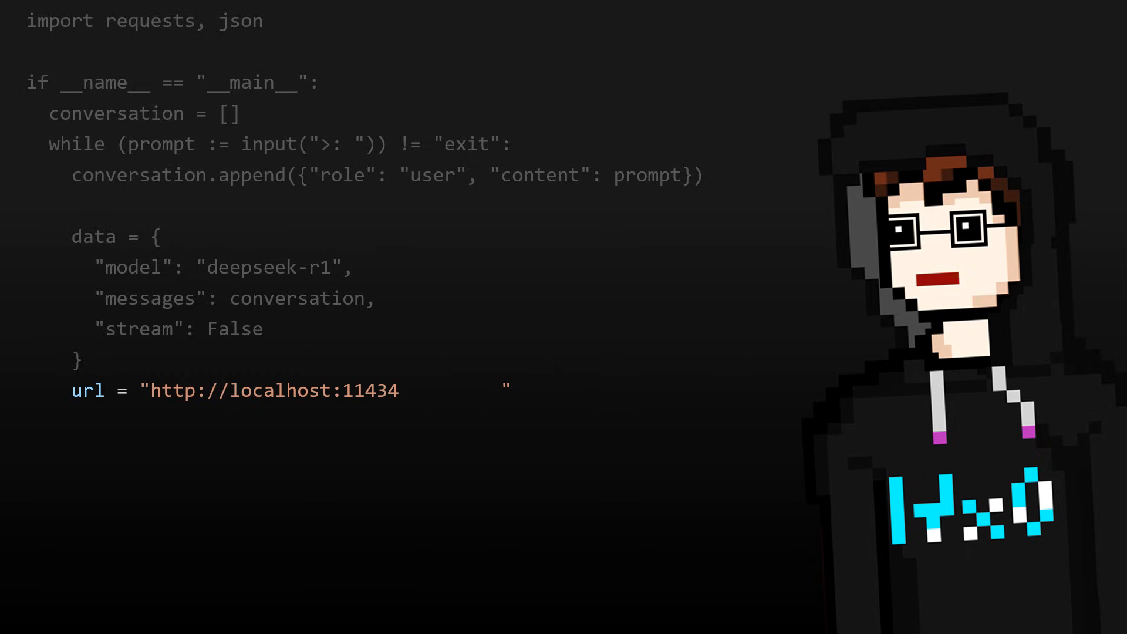
pyautogui.write('/api/chat')
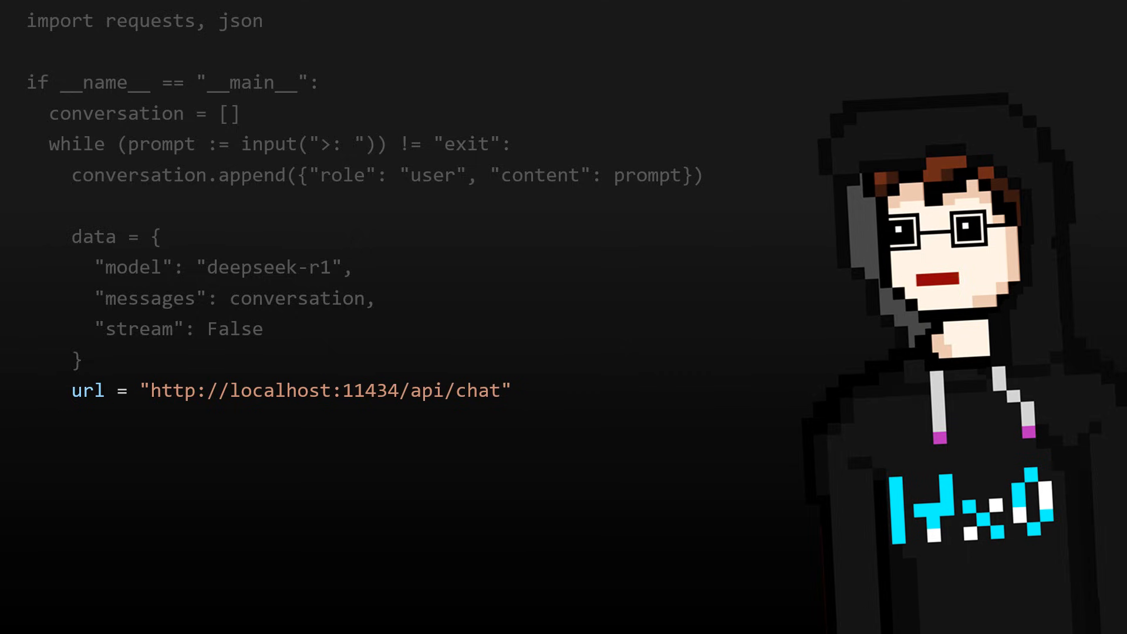
pyautogui.write('requests.post(')
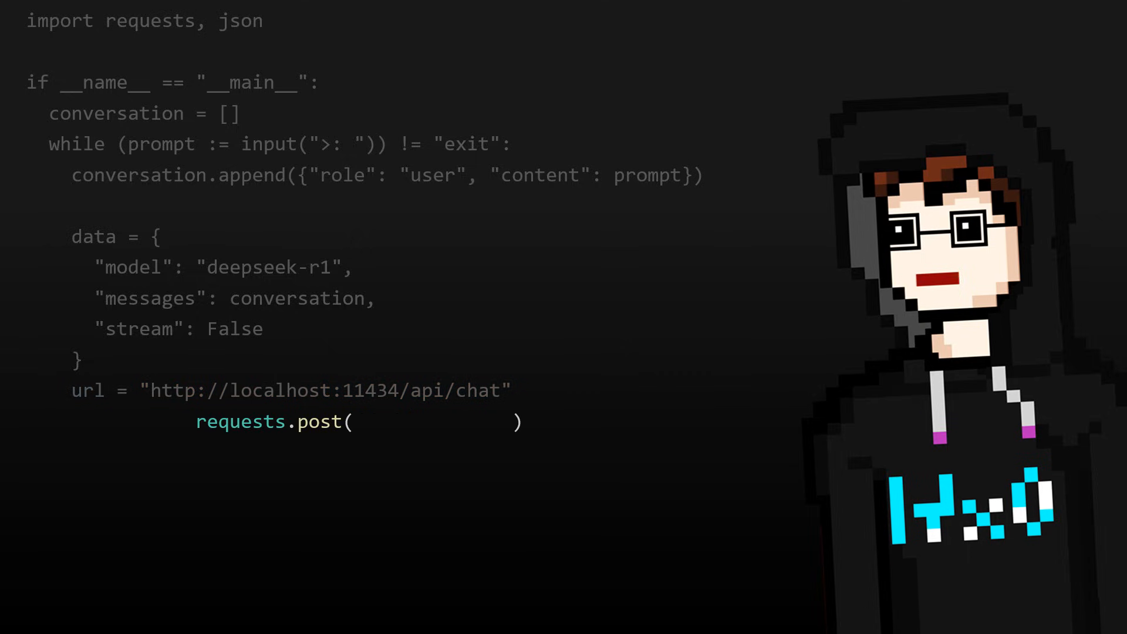
pyautogui.write('url')
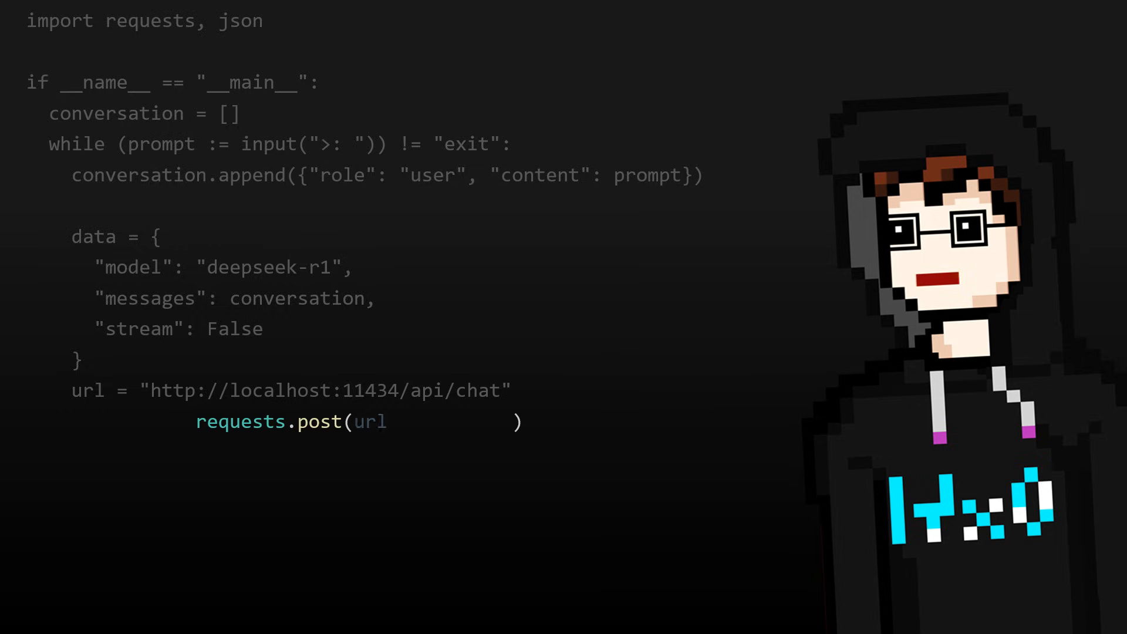
pyautogui.write(', json=data')
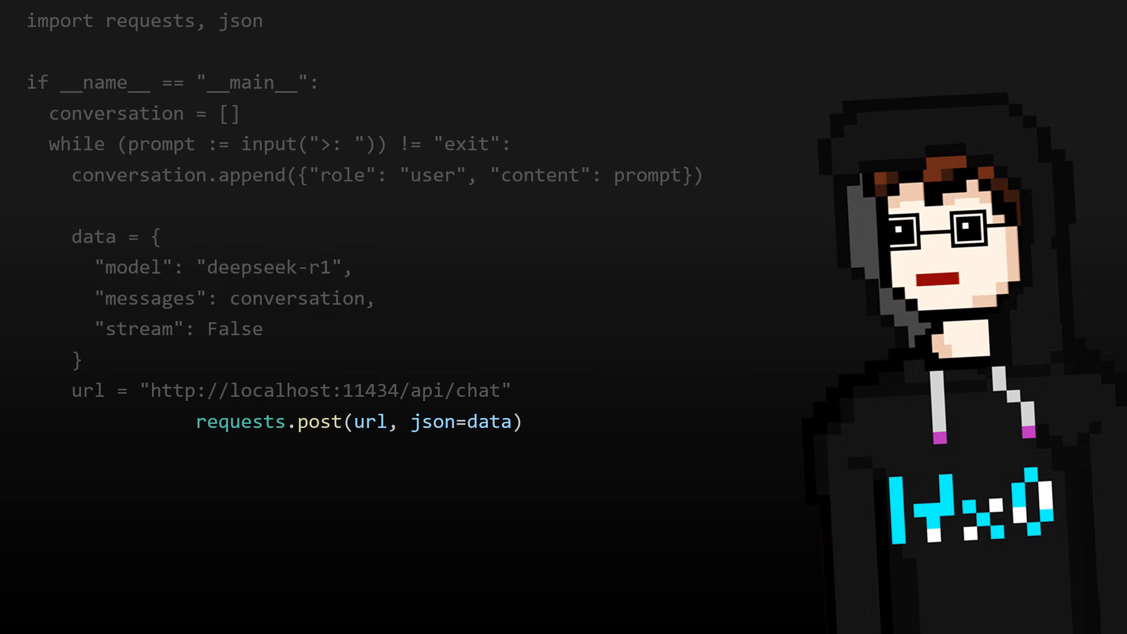
pyautogui.write('response =')
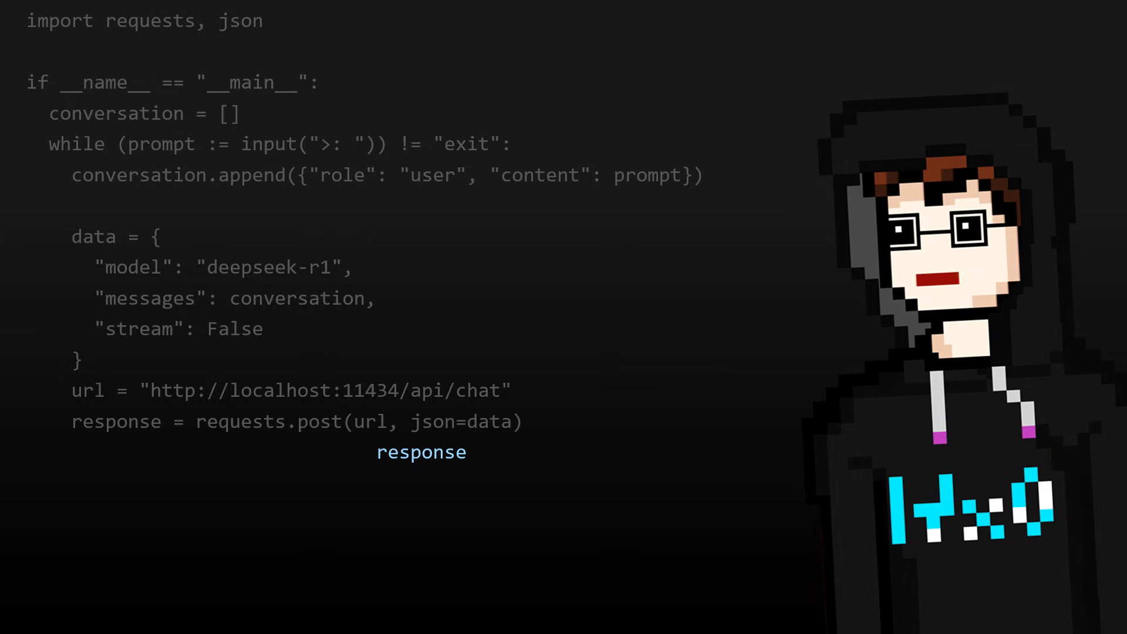
# Step: Parse response.text with json.loads and extract the answer from ["message"]["content"]
pyautogui.write('.text')
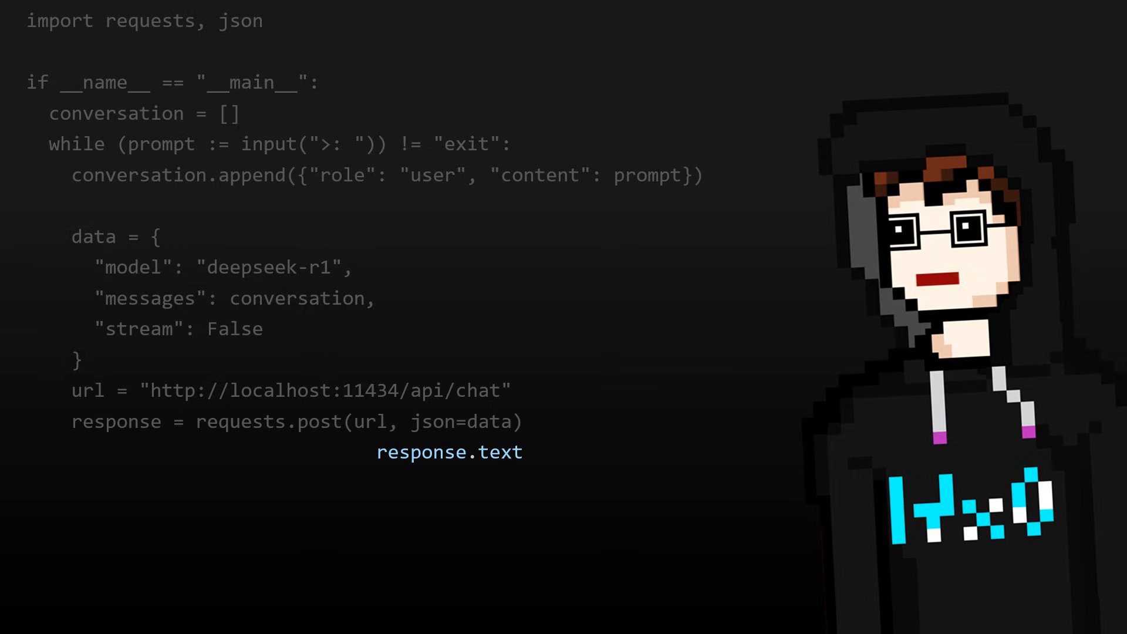
pyautogui.write('loads(')
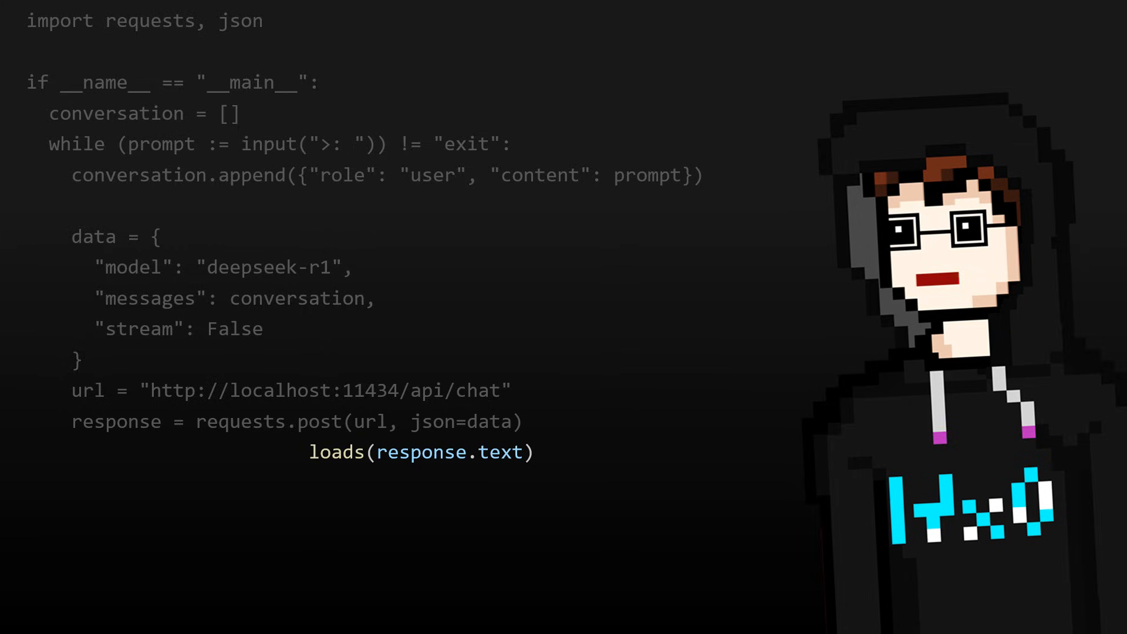
pyautogui.write('json.')
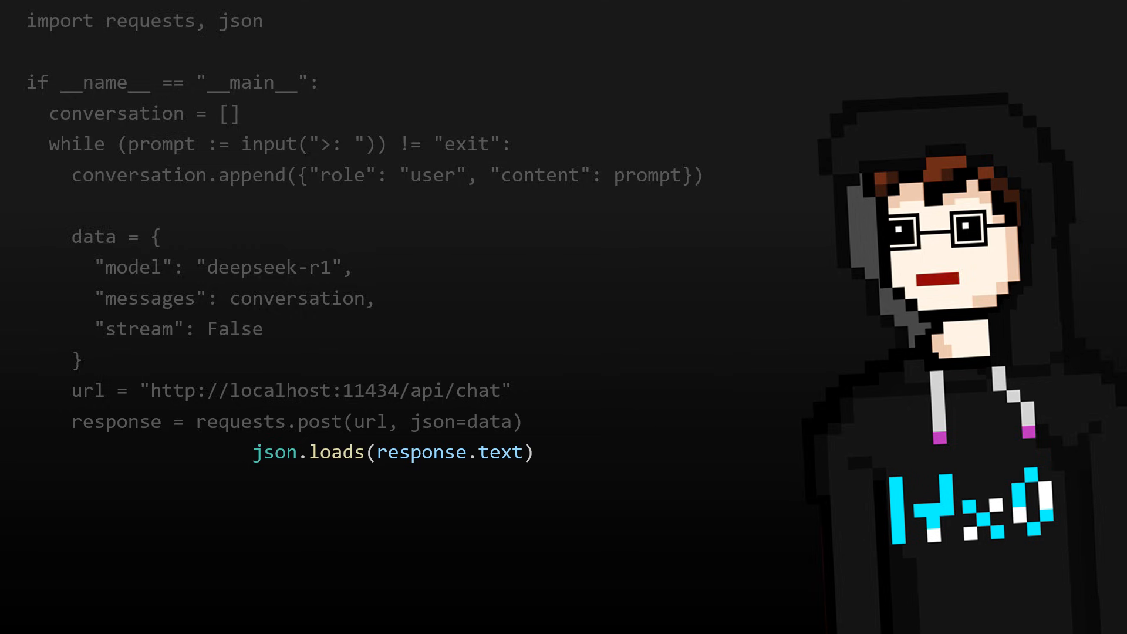
pyautogui.write('response_json =')
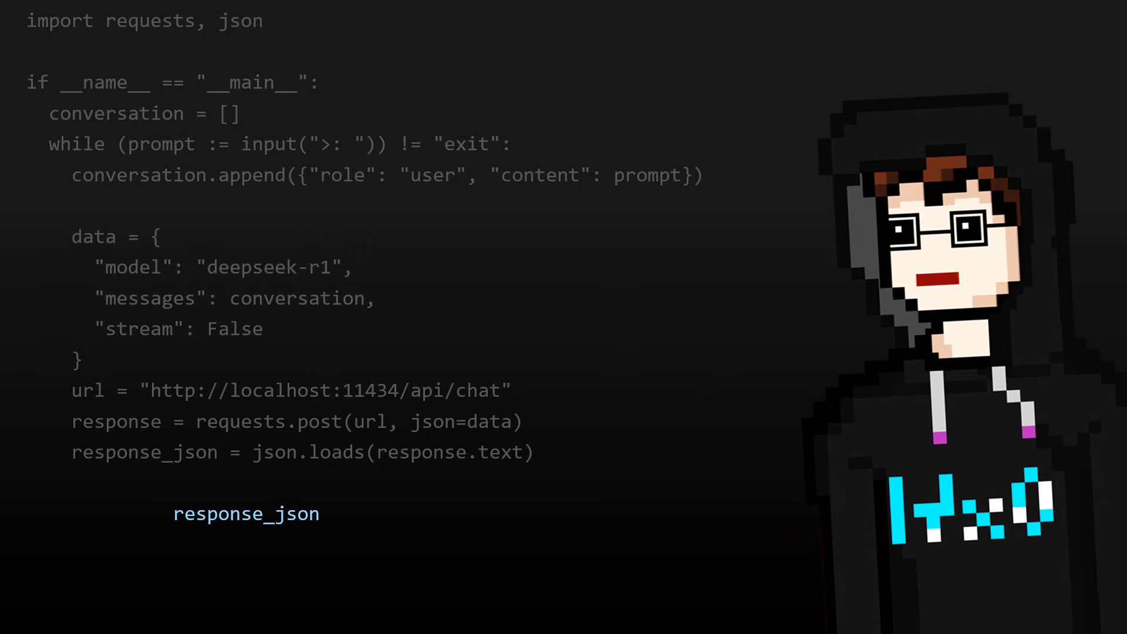
pyautogui.write('["message"]["content"]')
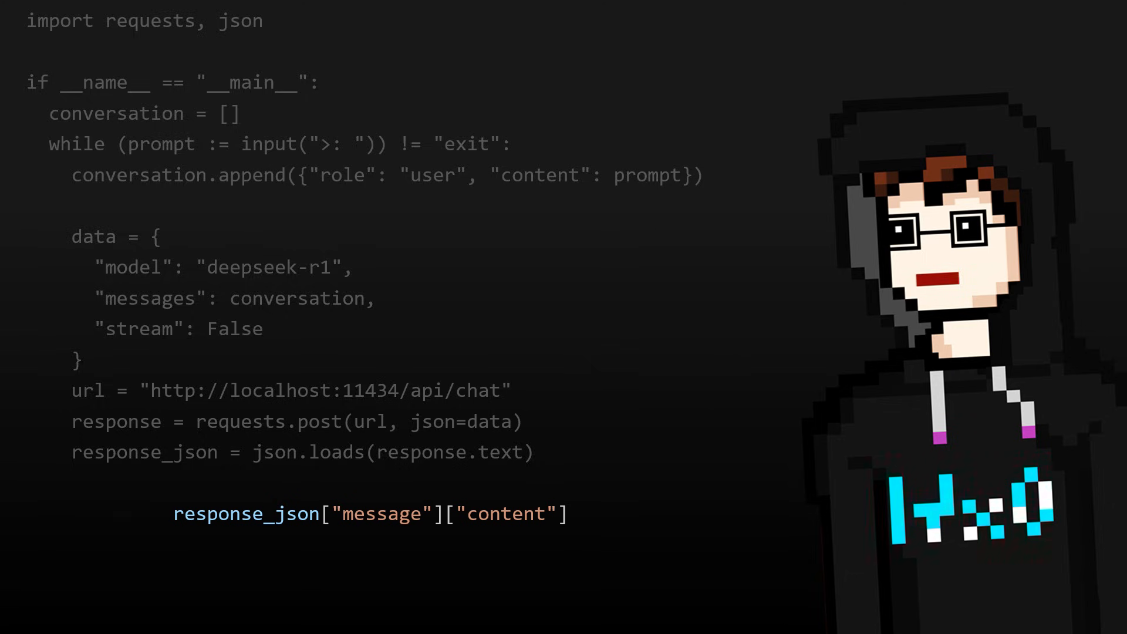
pyautogui.write('answer =')
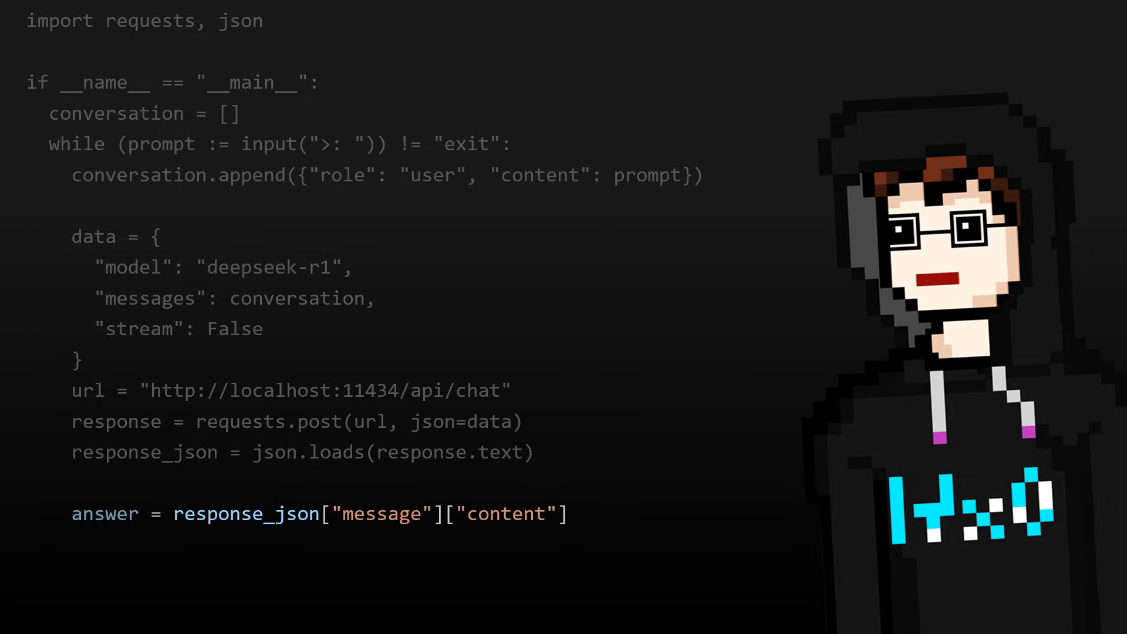
# Step: Append the assistant answer to the conversation and print it
pyautogui.write('{"role": , "content": answer}')
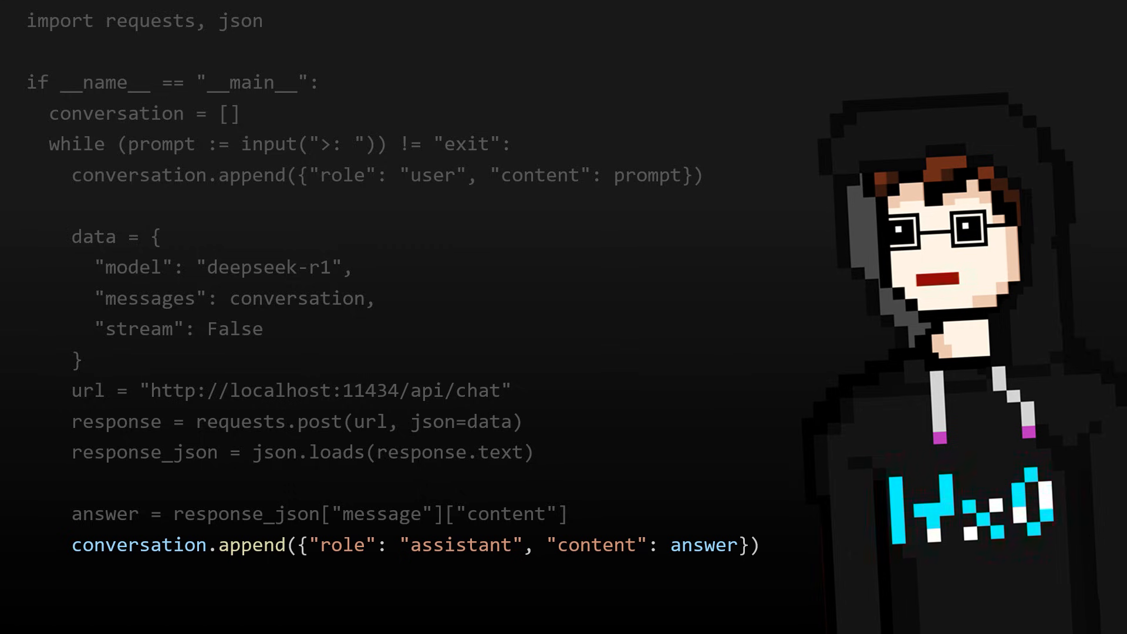
pyautogui.write('print(answer)')
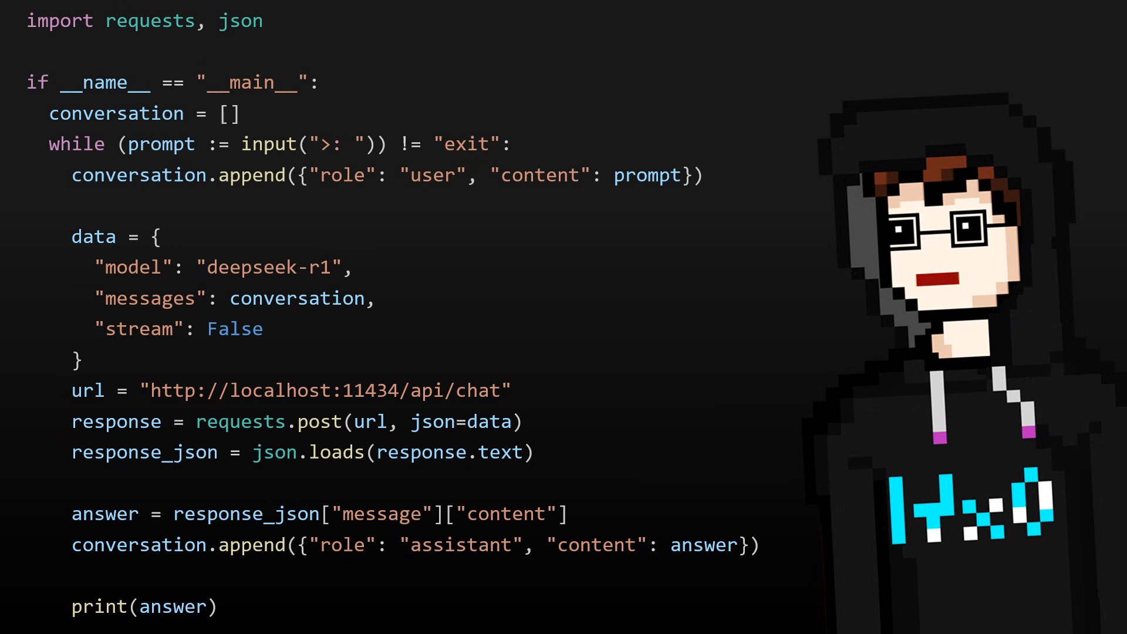
pyautogui.write('python chatbot.')
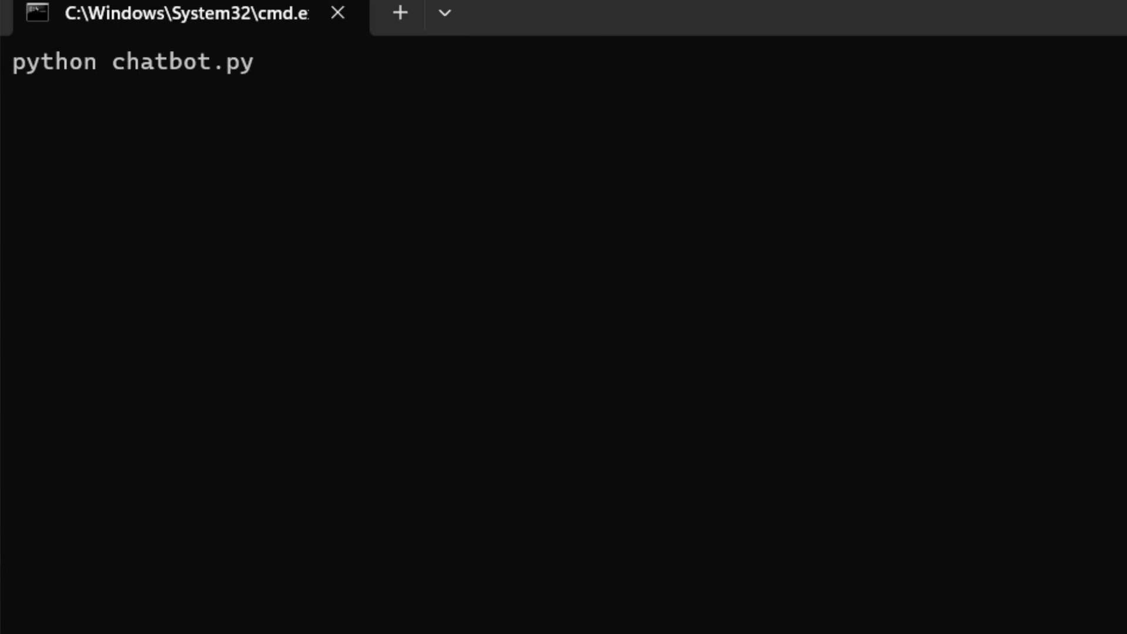
# Step: Ask the chatbot for 'python program to scan network' and read its network-scanning code reply
pyautogui.write('python program to scan network')
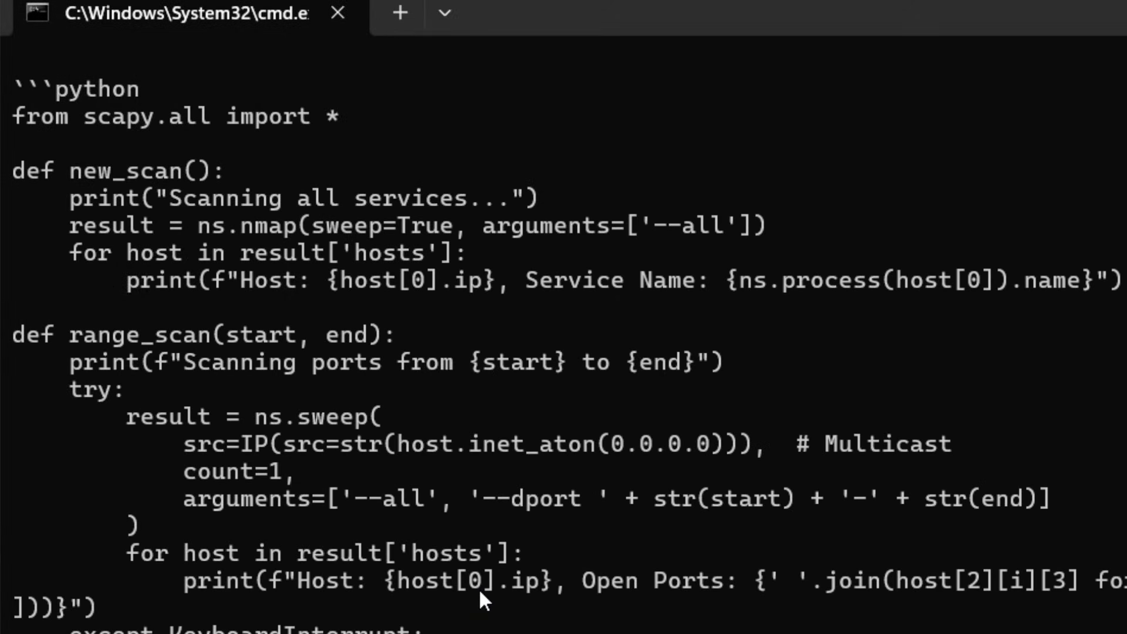
pyautogui.scroll(-3)
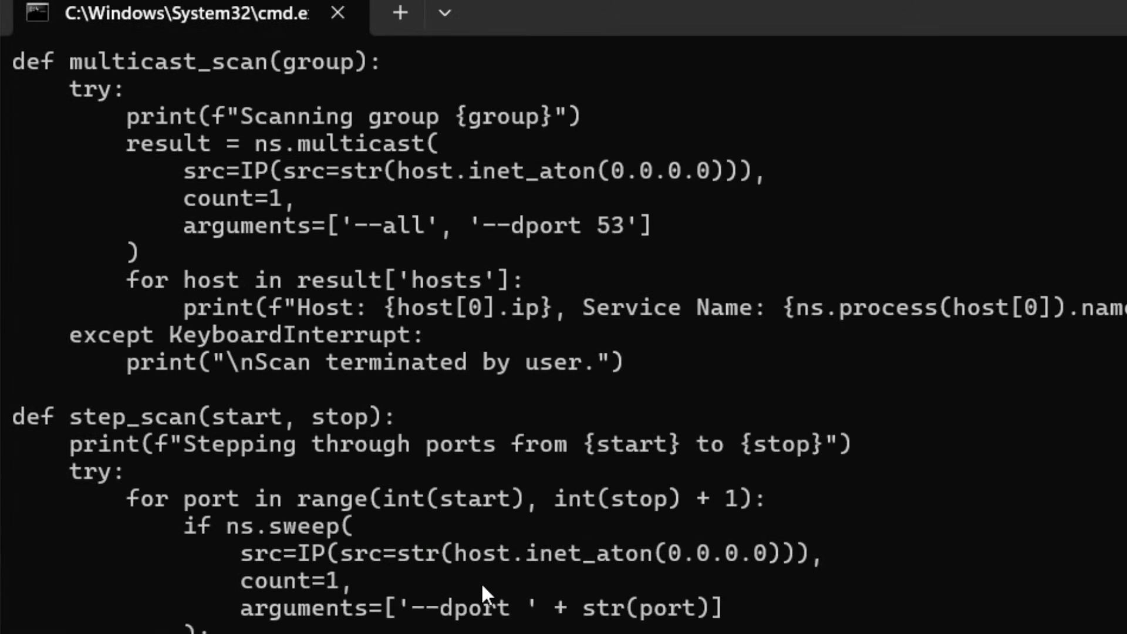